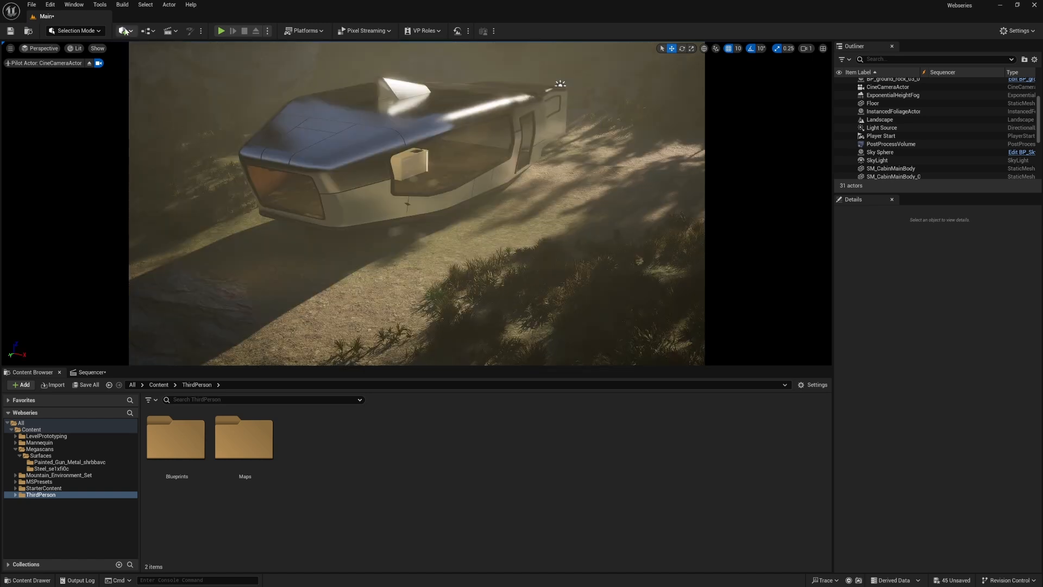
Place a new Cine Camera Actor (CineCameraActor2) in the level beside the trailer.
left_click(124, 31)
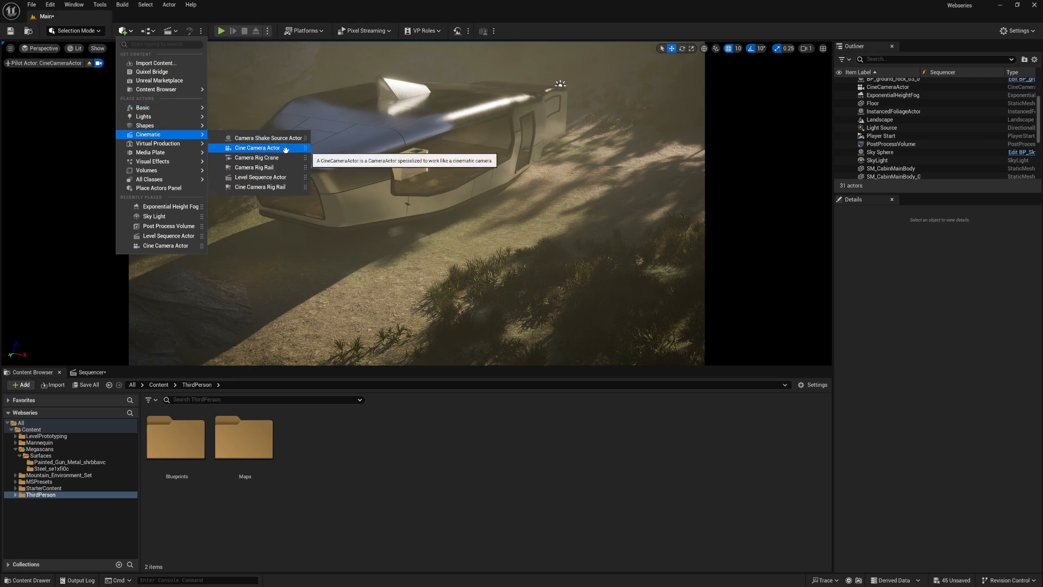
left_click(257, 148)
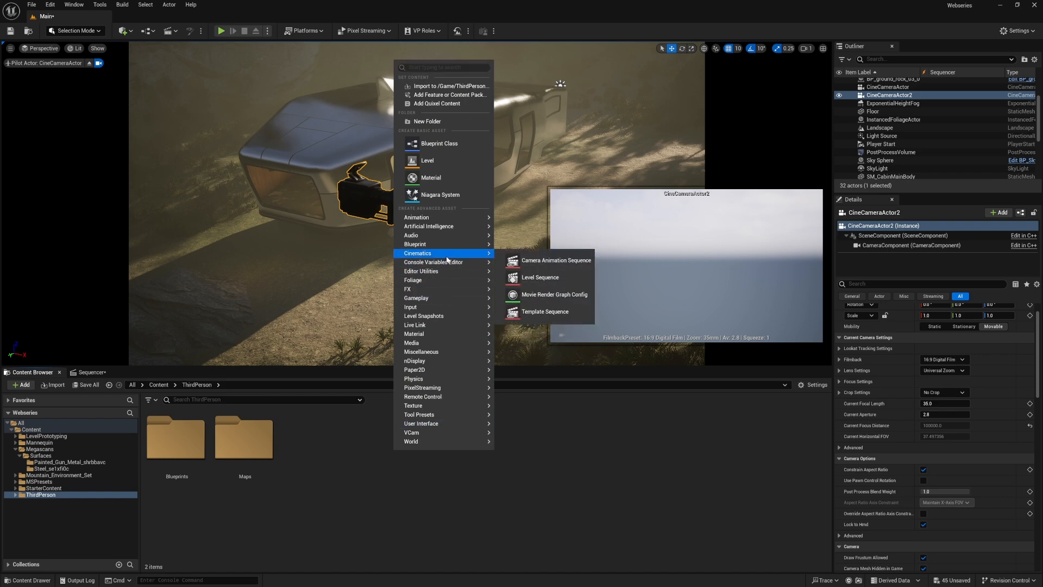
mouse_move(557, 277)
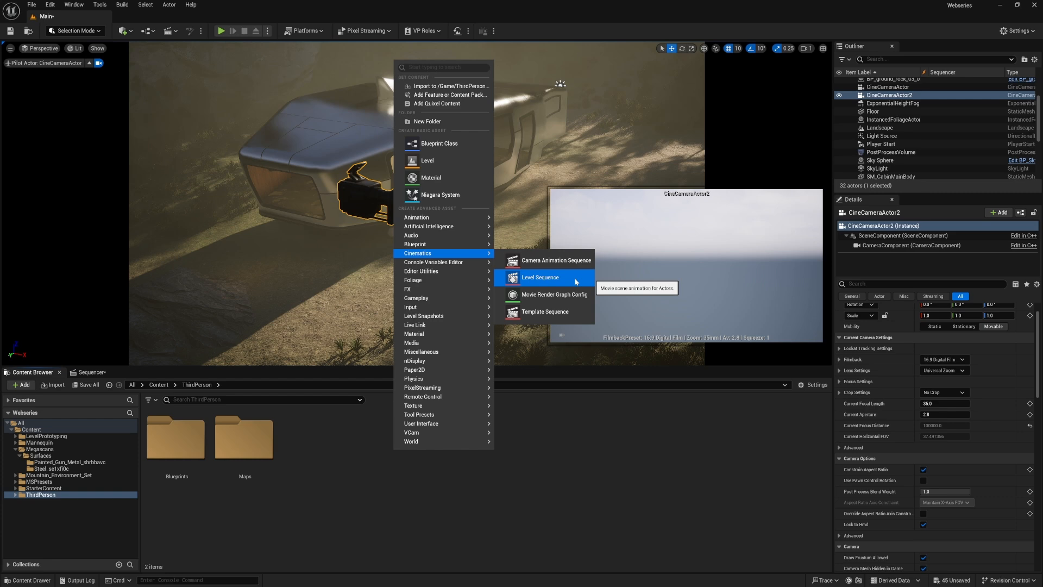
Create a Level Sequence asset named Anmatio in the ThirdPerson content folder.
left_click(540, 277)
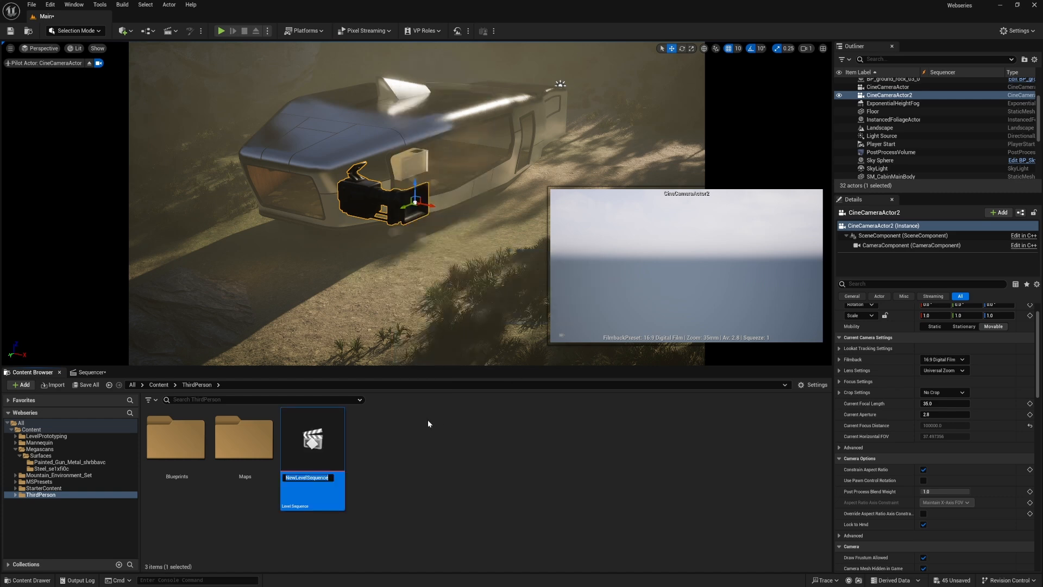
type("Anmatio")
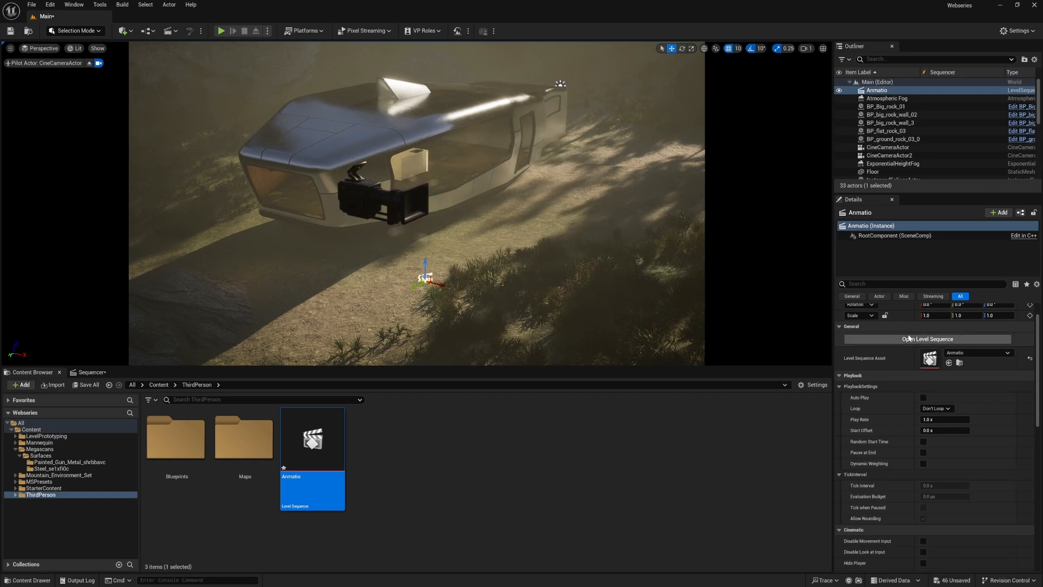
mouse_move(928, 344)
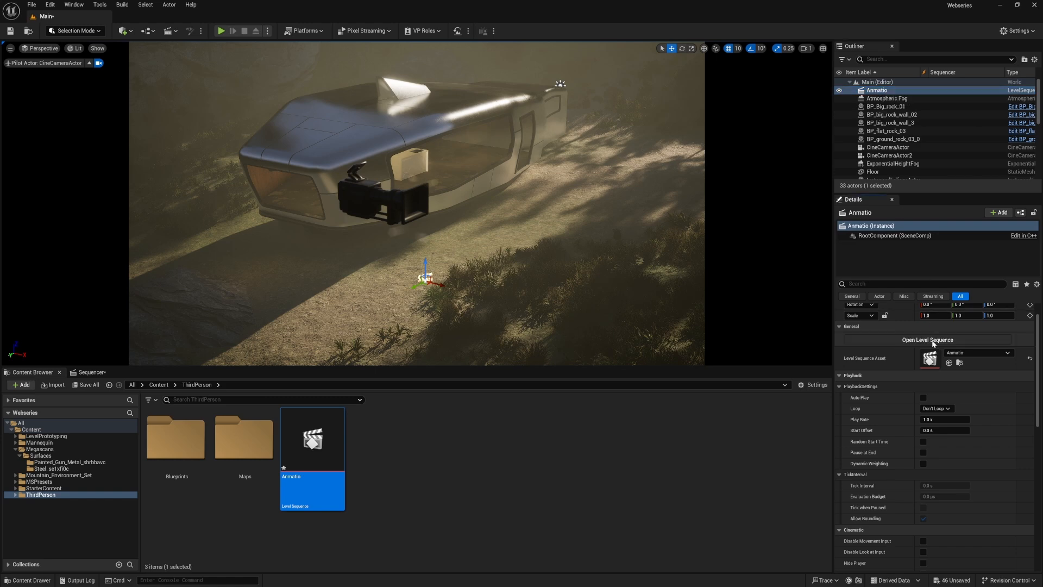
Add CineCameraActor2 as a track in the Anmatio sequence with a camera cuts track.
left_click(928, 339)
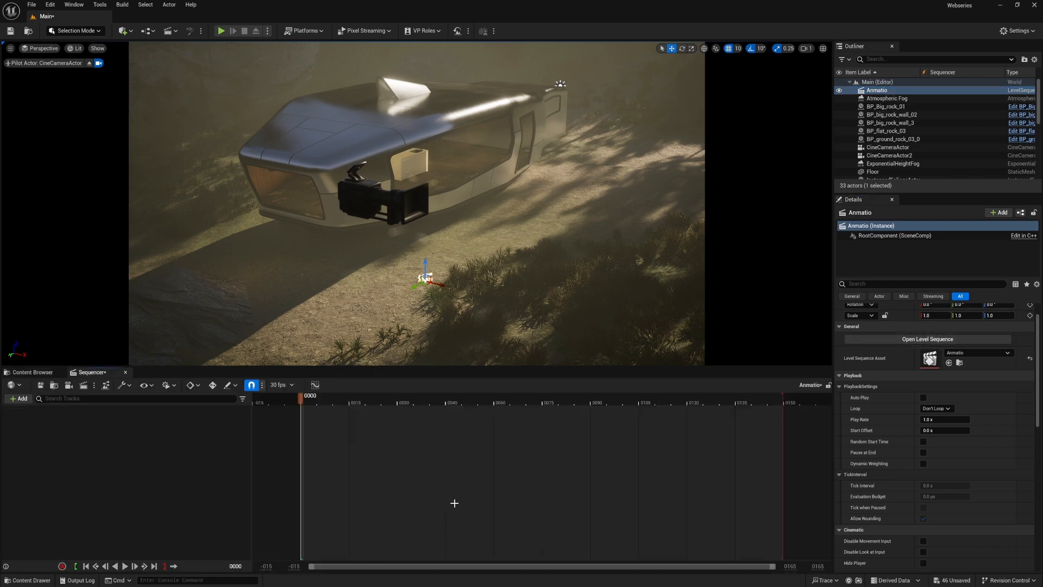
left_click(892, 155)
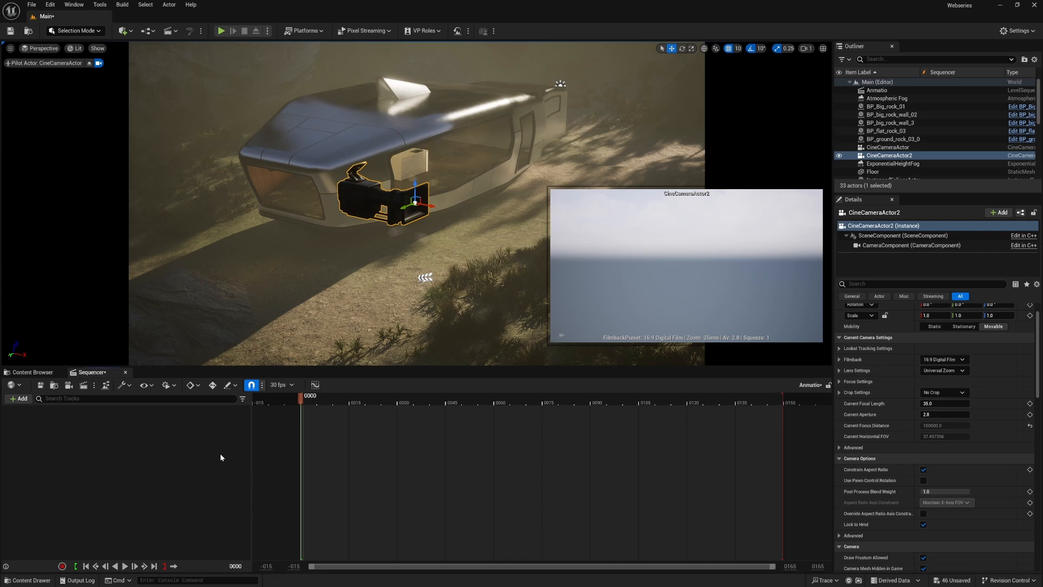
left_click(19, 398)
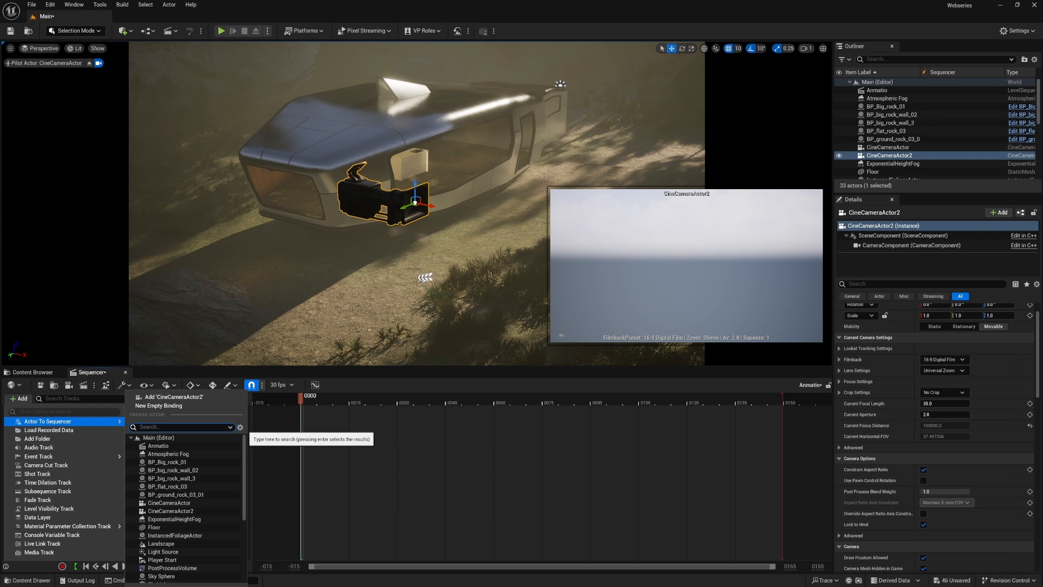
type("camera")
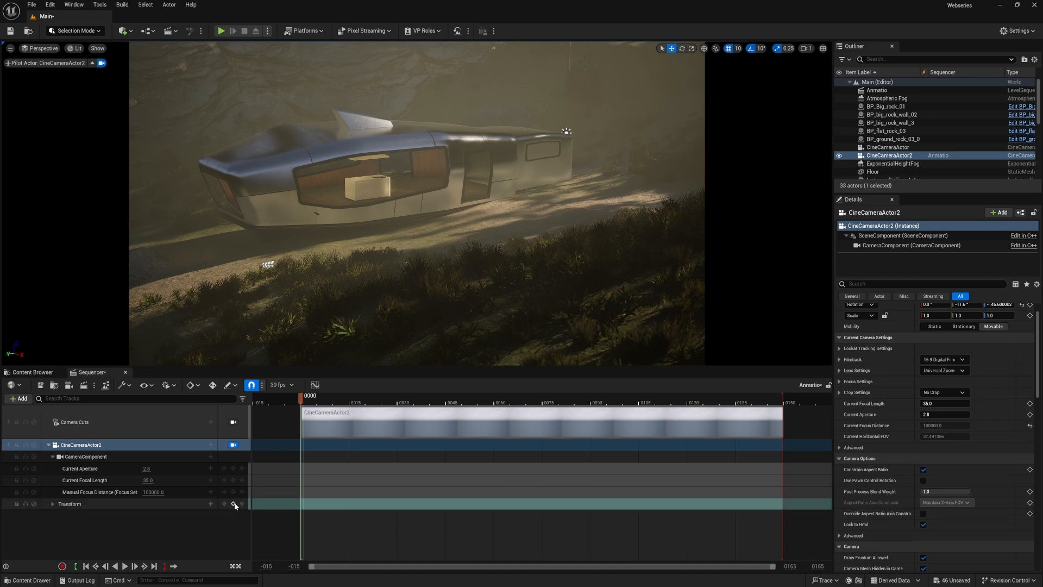
mouse_move(224, 504)
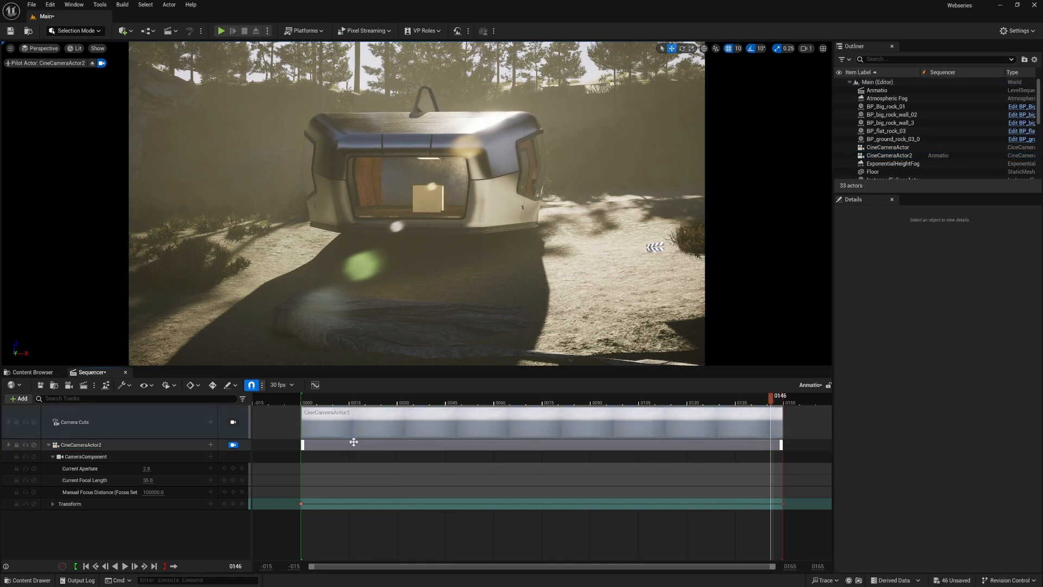
mouse_move(336, 420)
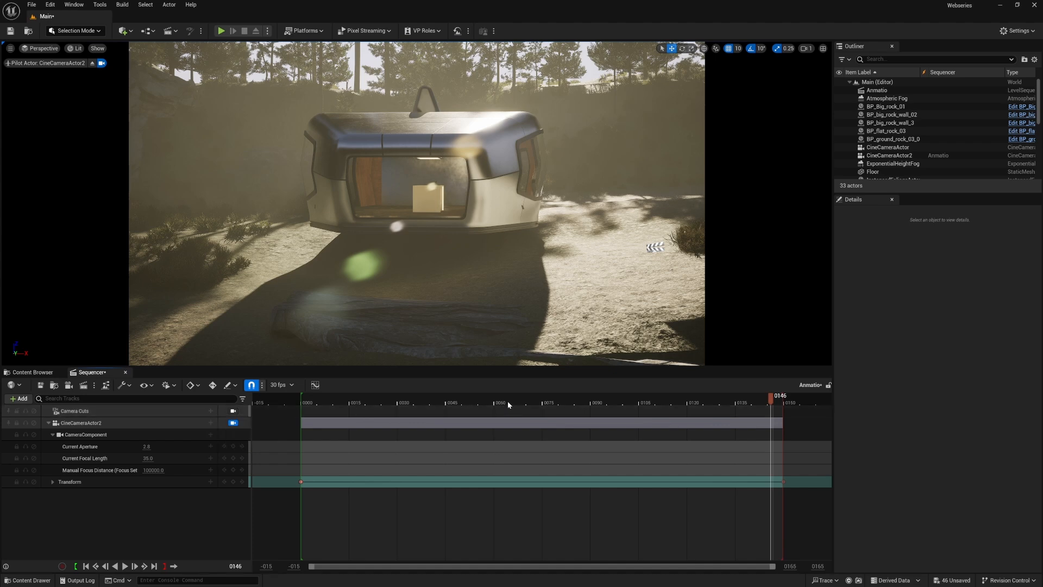
Move the Sequencer playhead back to frame 0 to show the trailer's side view.
left_click(302, 402)
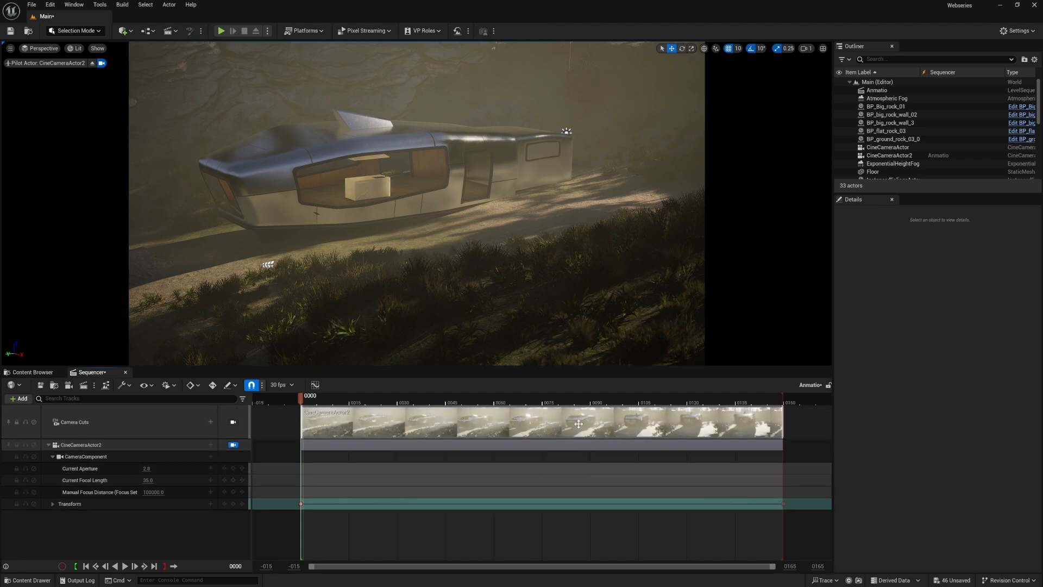
mouse_move(770, 426)
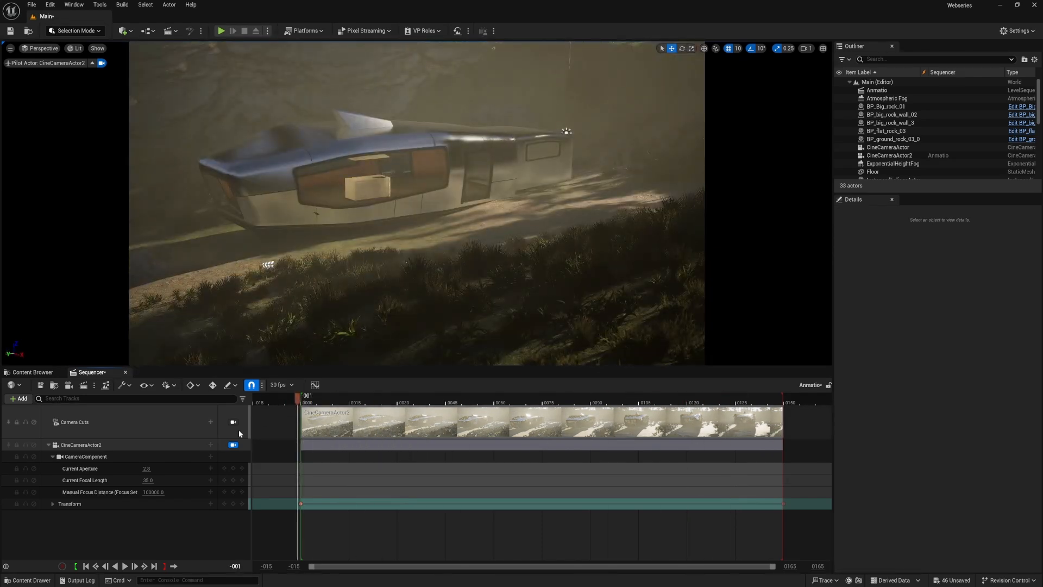
Render the Anmatio job from Movie Render Queue as a 1920×1080 JPG sequence locally.
left_click(84, 384)
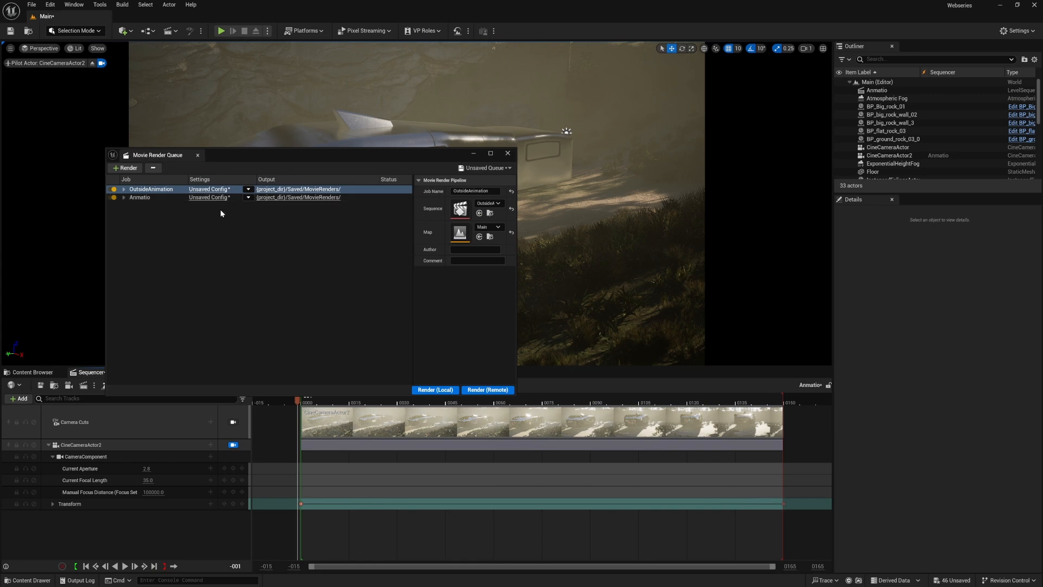
left_click(140, 197)
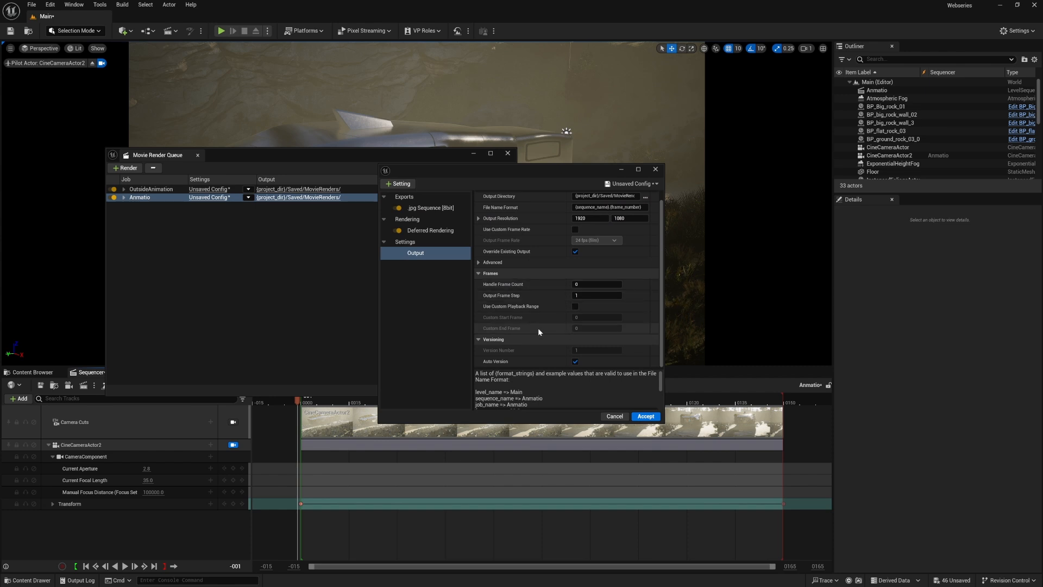
left_click(645, 416)
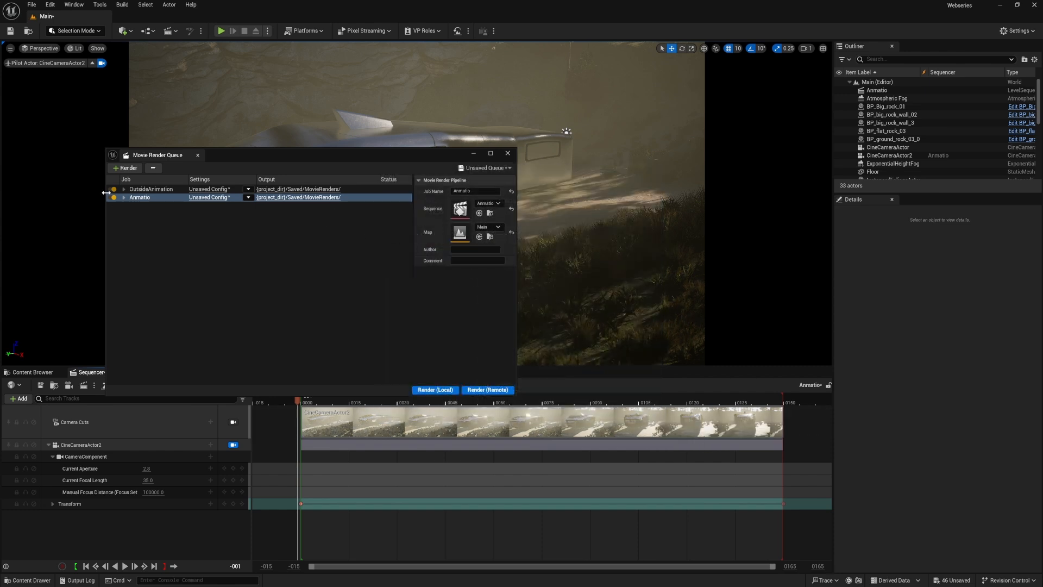
left_click(139, 197)
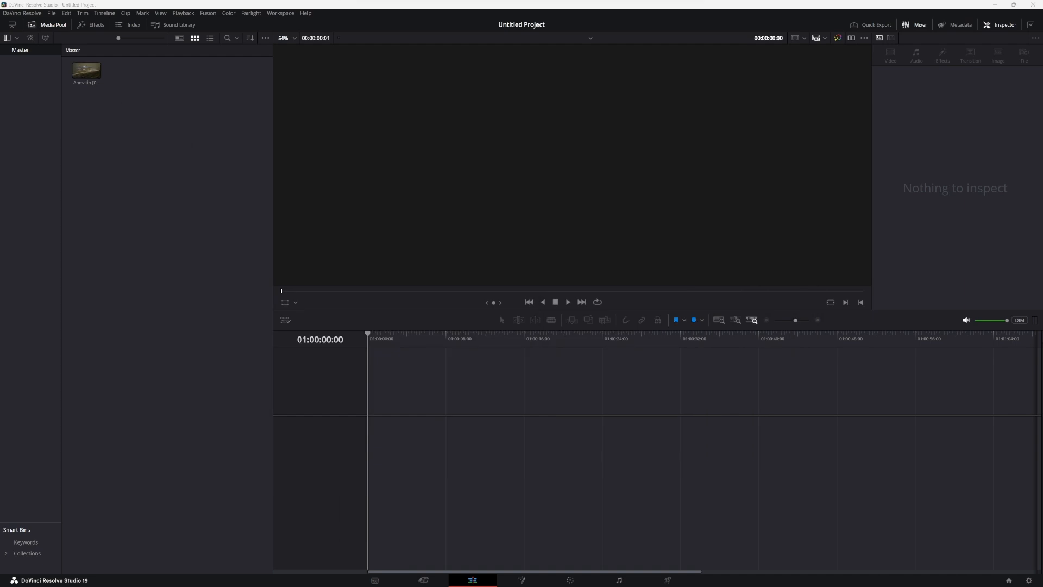
Drag the Anmatio JPG-sequence clip from the Media Pool onto the empty timeline.
left_click_drag(87, 70, 489, 416)
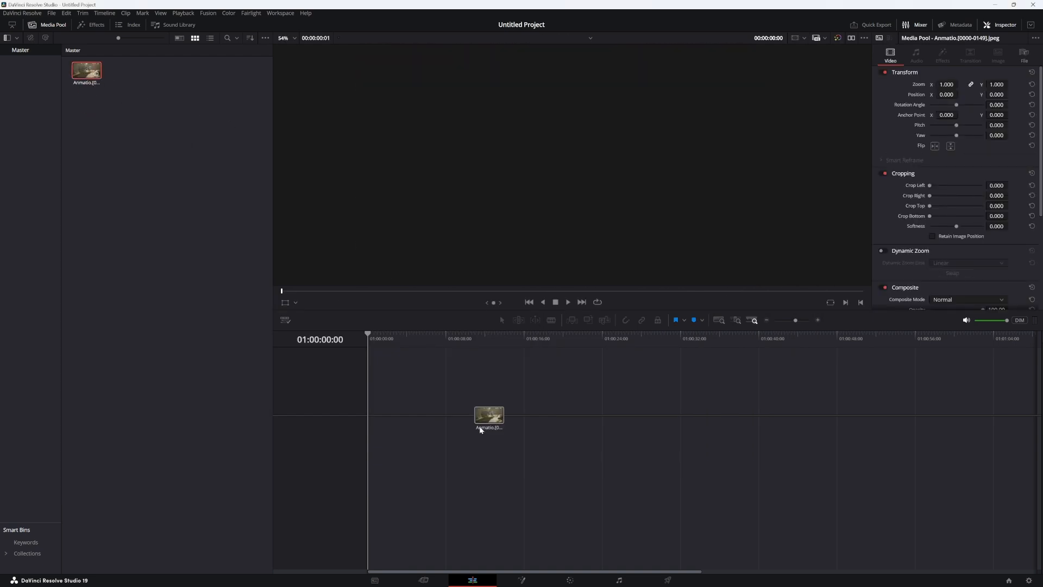